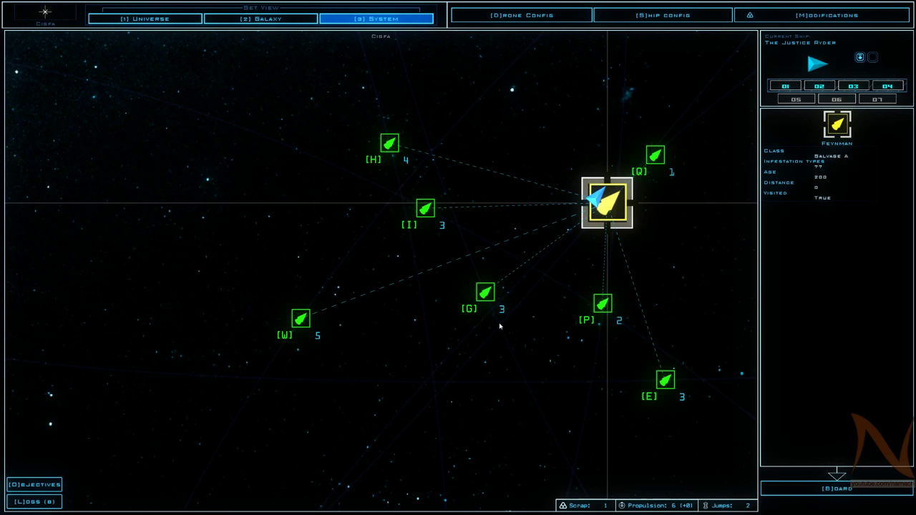
# Board the derelict Feynman from the star map to load its room schematic
pyautogui.click(655, 154)
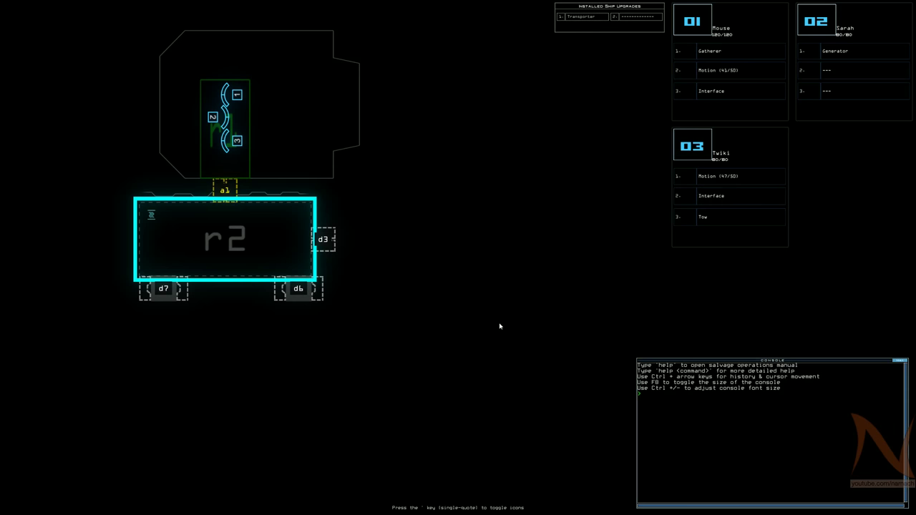
pyautogui.moveTo(151, 218)
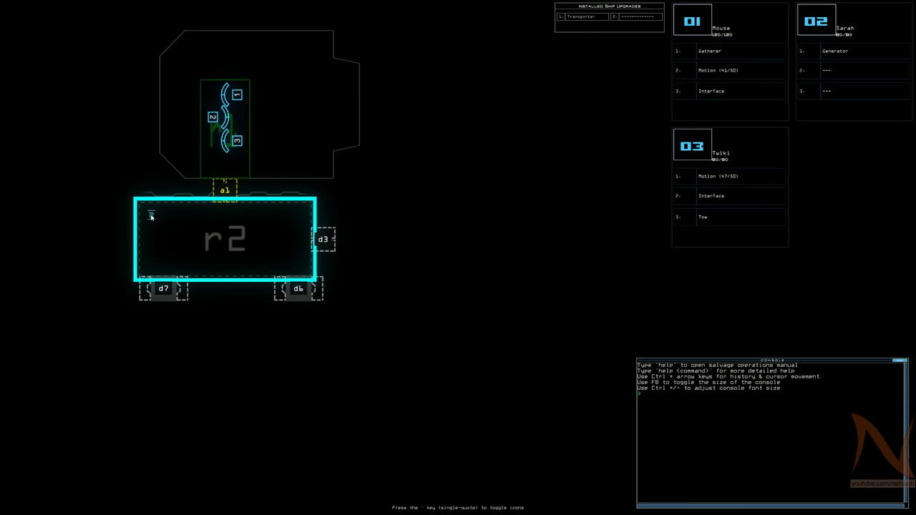
pyautogui.moveTo(427, 270)
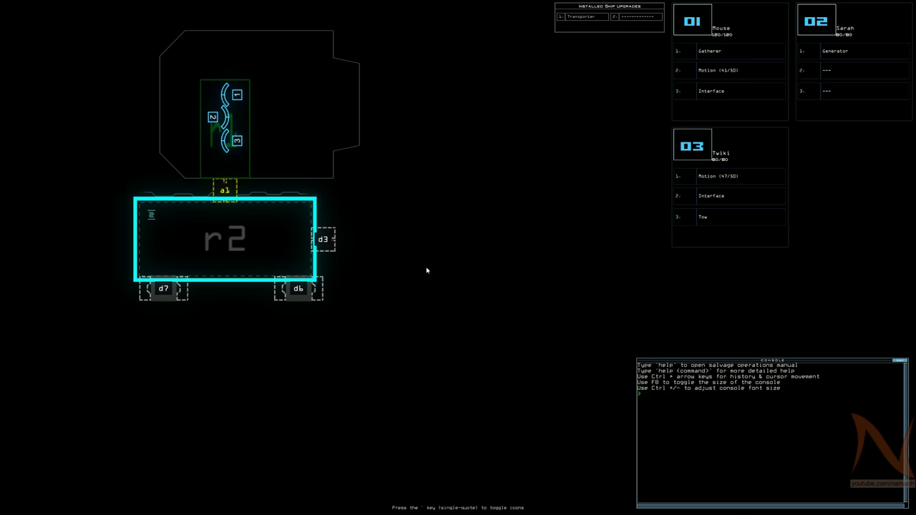
pyautogui.moveTo(453, 274)
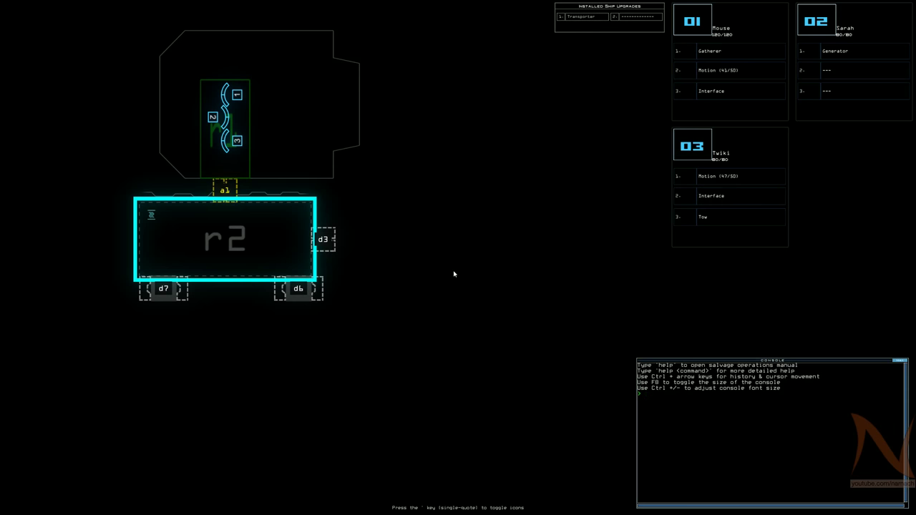
pyautogui.moveTo(158, 208)
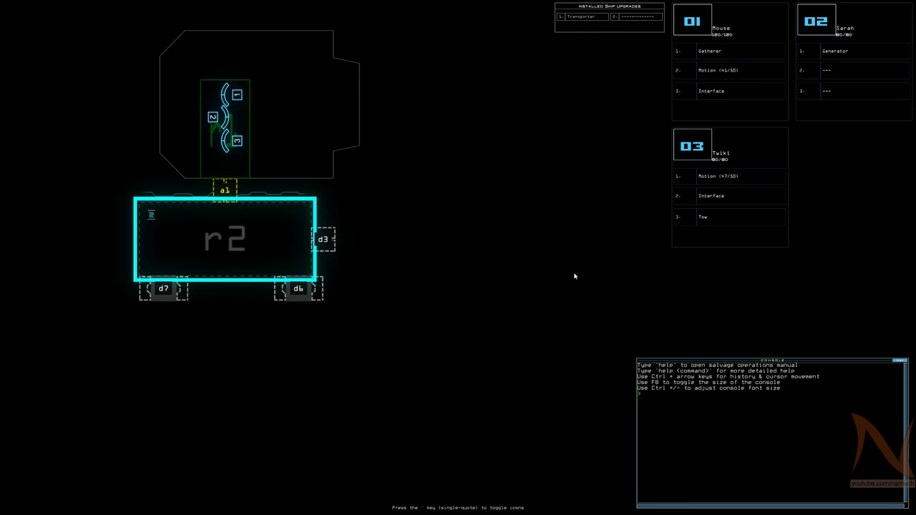
# Start the mission with 'begin', then issue a 'gather' command
pyautogui.write('begin')
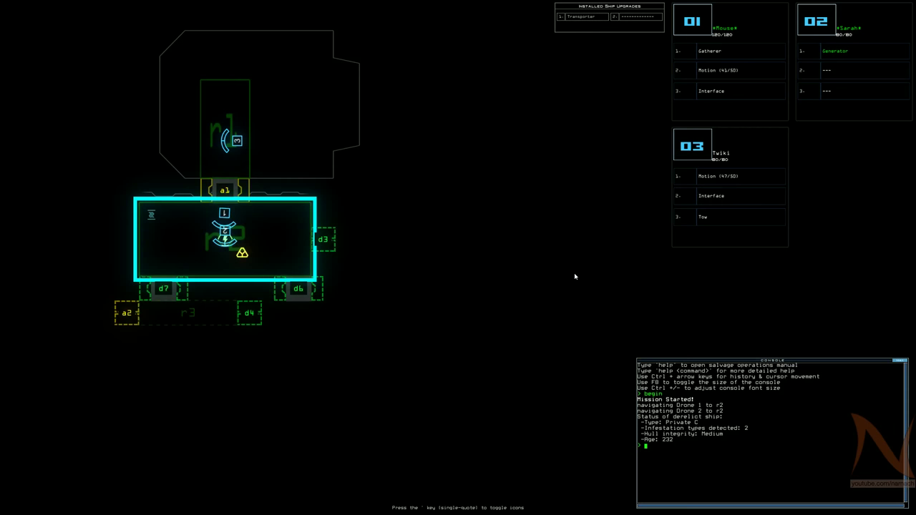
pyautogui.write('gather')
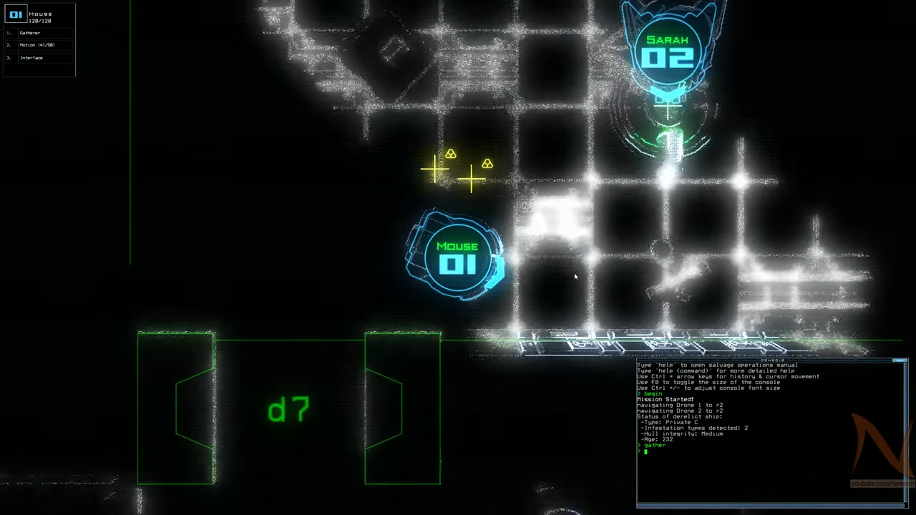
# Try 'scan', then run 'gather all' to pick up room r2's scrap
pyautogui.write('scan')
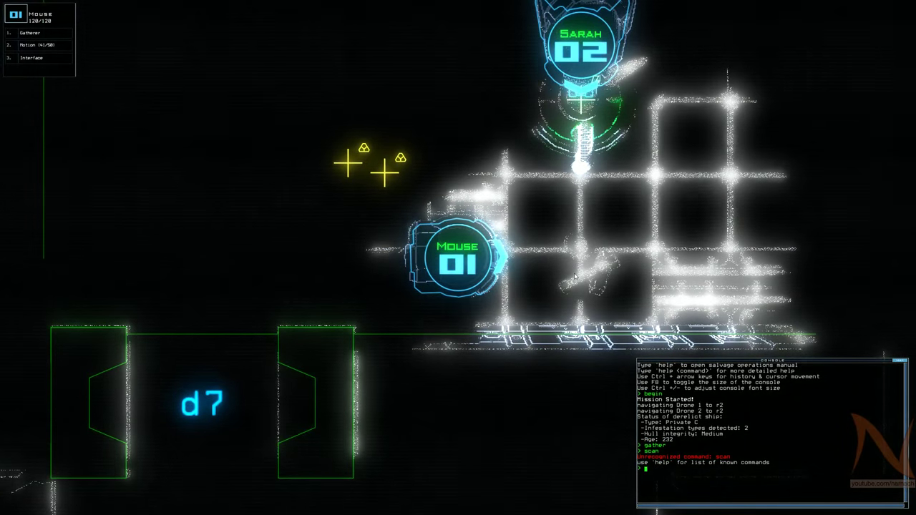
pyautogui.write('gather all')
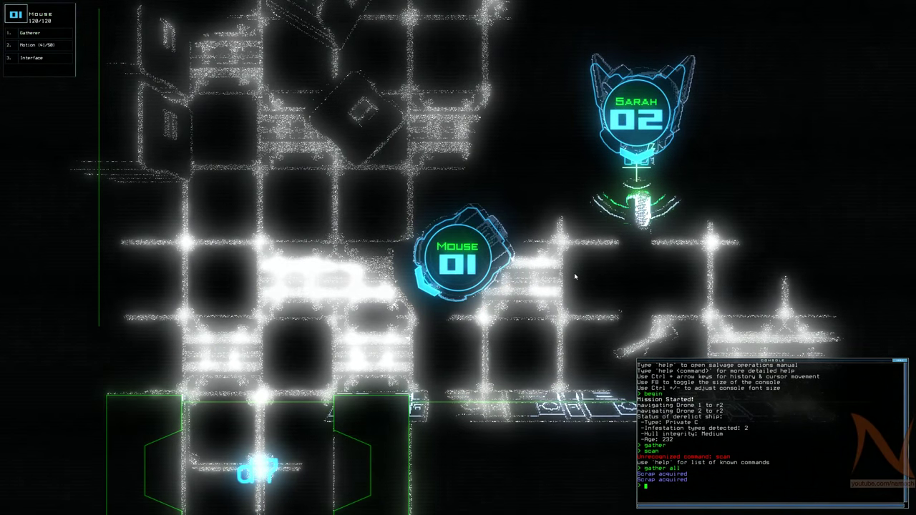
# Activate the derelict interface and run 'shipscan' to reveal items in r2 and r3
pyautogui.press("'")
pyautogui.write('interface')
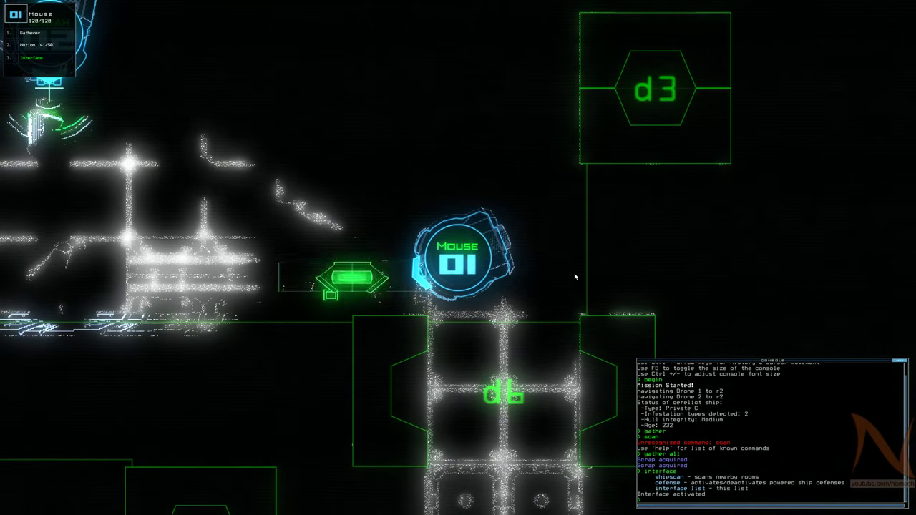
pyautogui.write('shipscan')
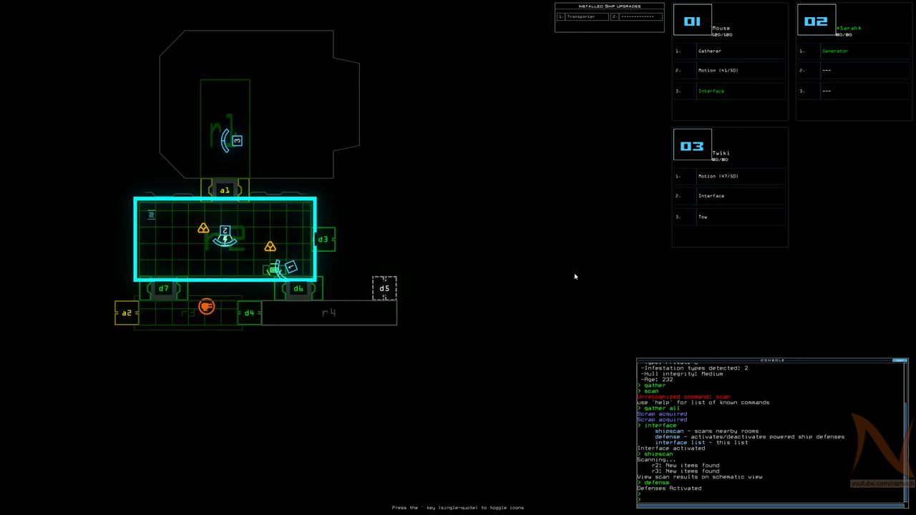
# Switch defenses off and send drones 1 and 2 to room r4
pyautogui.write('defense')
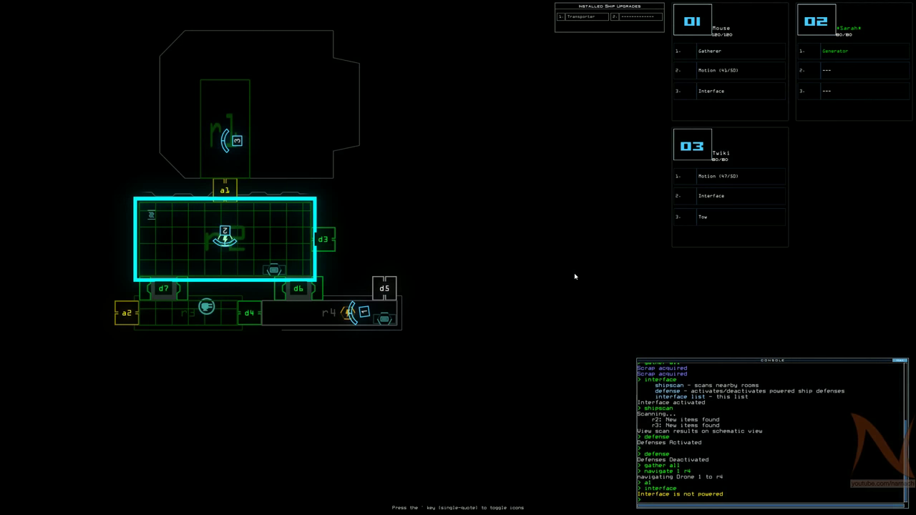
pyautogui.write('navigate')
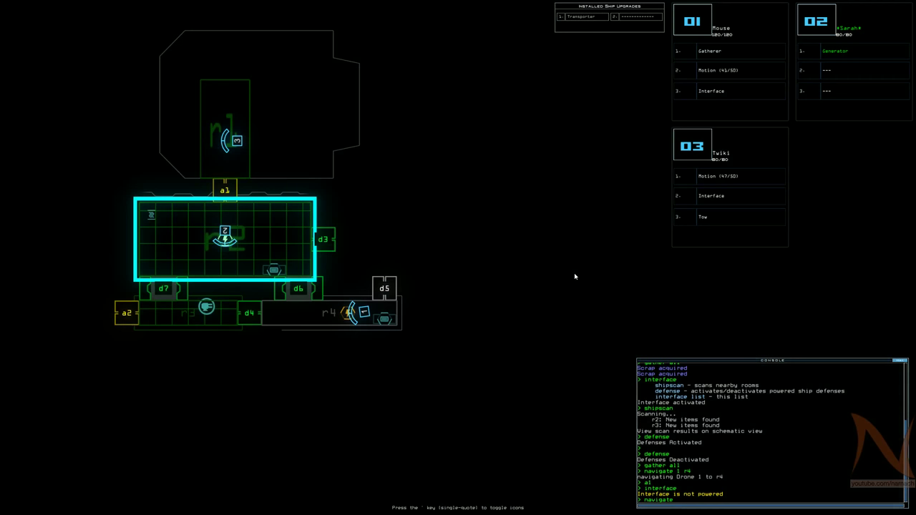
pyautogui.write('navigate 2 r4')
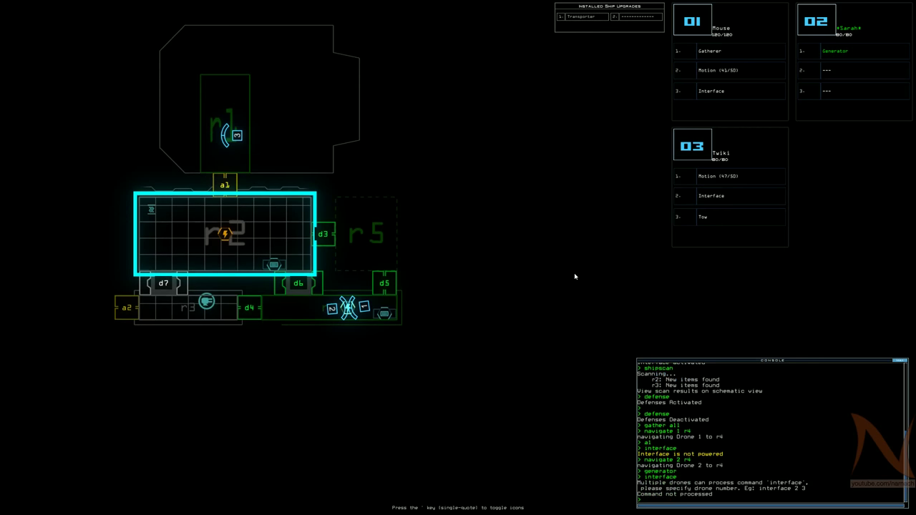
# Run interface, shipscan, generator, gather all and motion in rooms r4 and r5
pyautogui.write('interface')
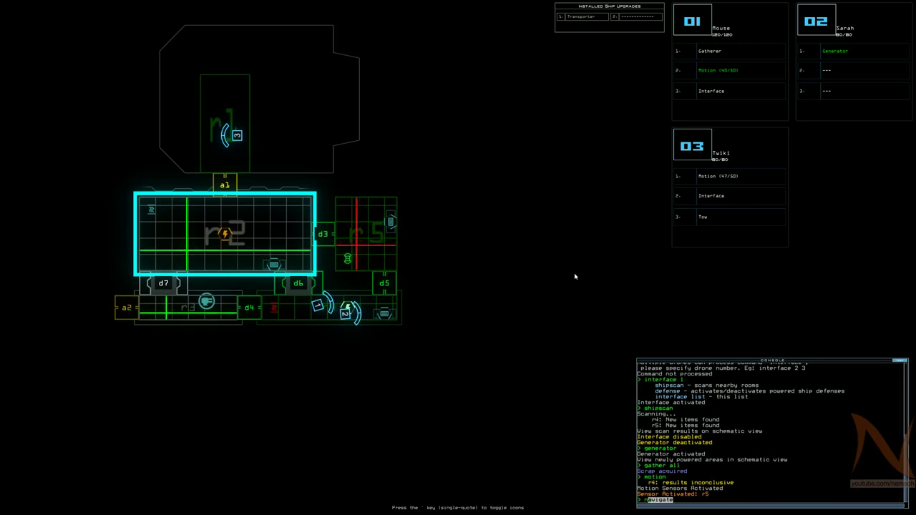
# Send drone 2 to room r2 and return drones 1 and 3 to room r1
pyautogui.write('navigate 2 r2')
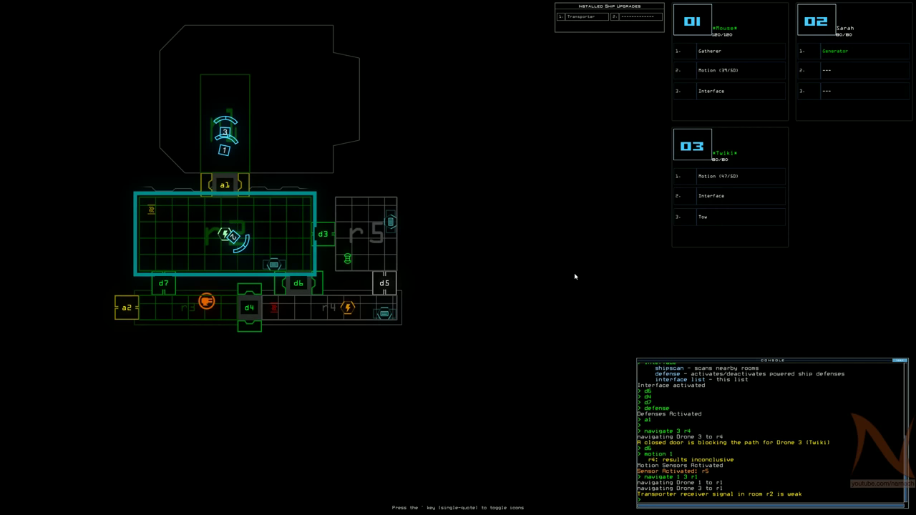
# Display the usage help for the 'transport' command
pyautogui.write('transport')
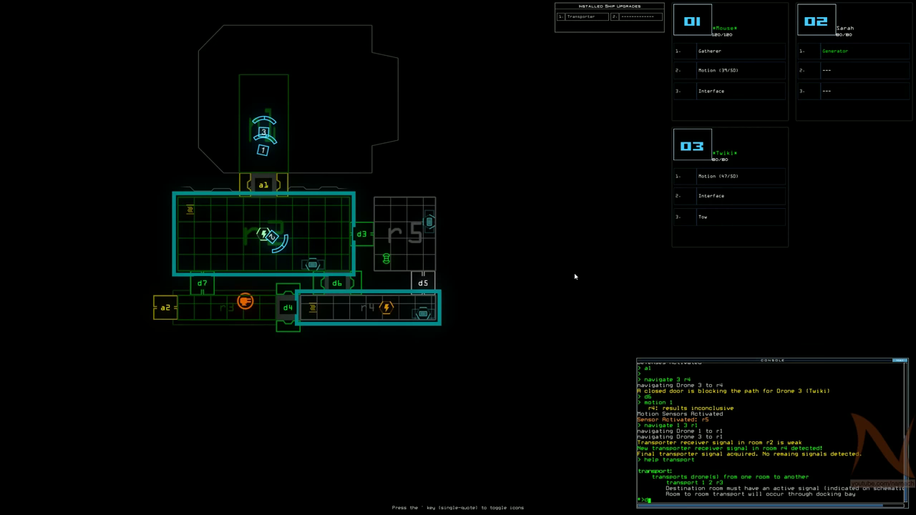
# Cycle door d6 and switch drone 2's generator in room r4 off and on
pyautogui.write('d')
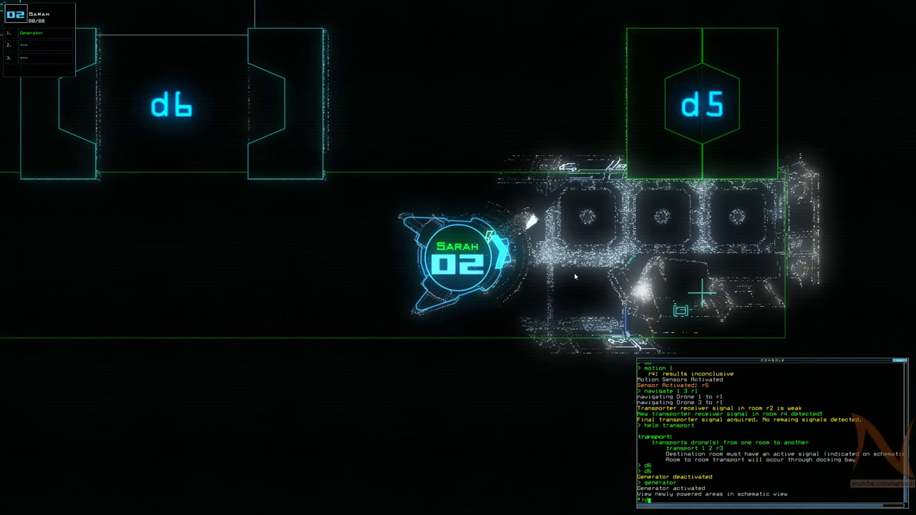
pyautogui.write('d6')
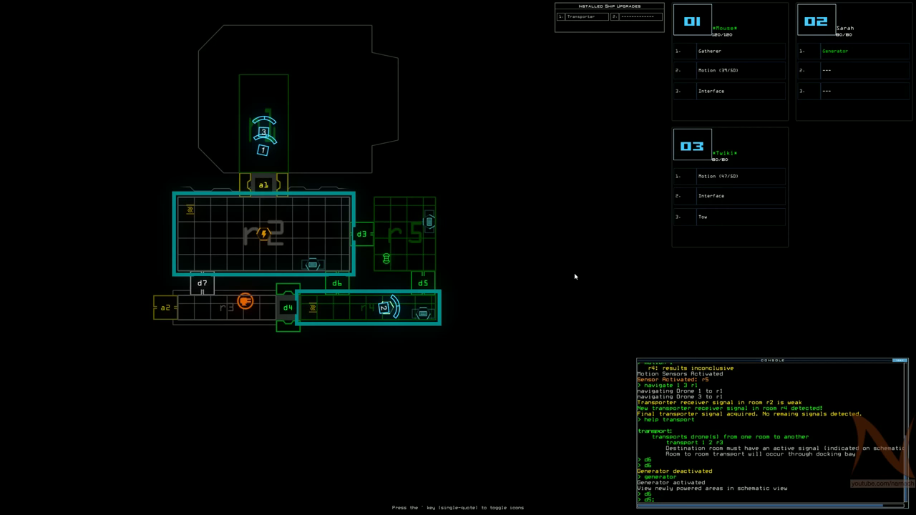
# Transport drone 2 from room r4 to room r2 with 'transport 2 r2'
pyautogui.write('transport')
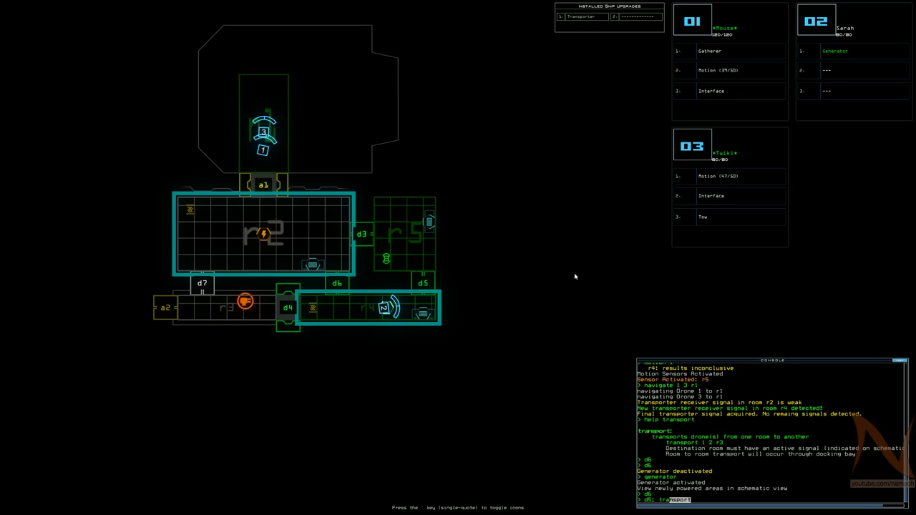
pyautogui.write('2')
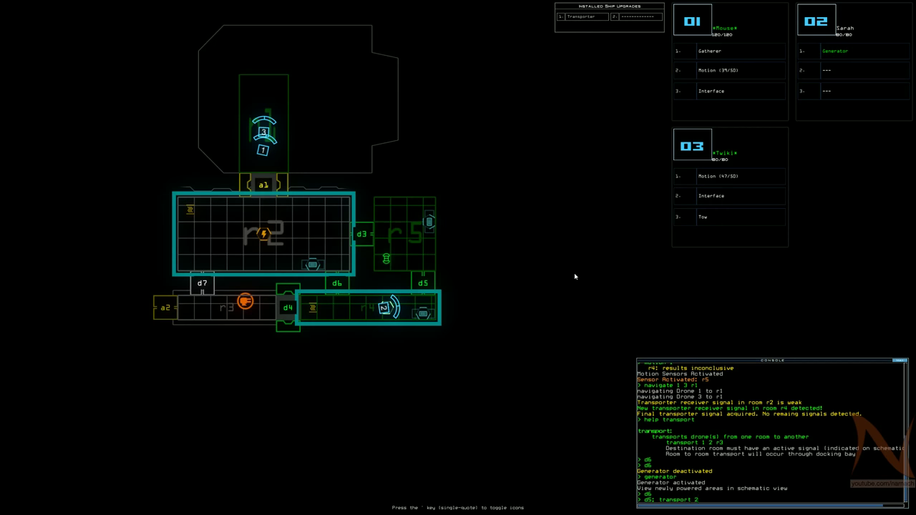
pyautogui.write('r2')
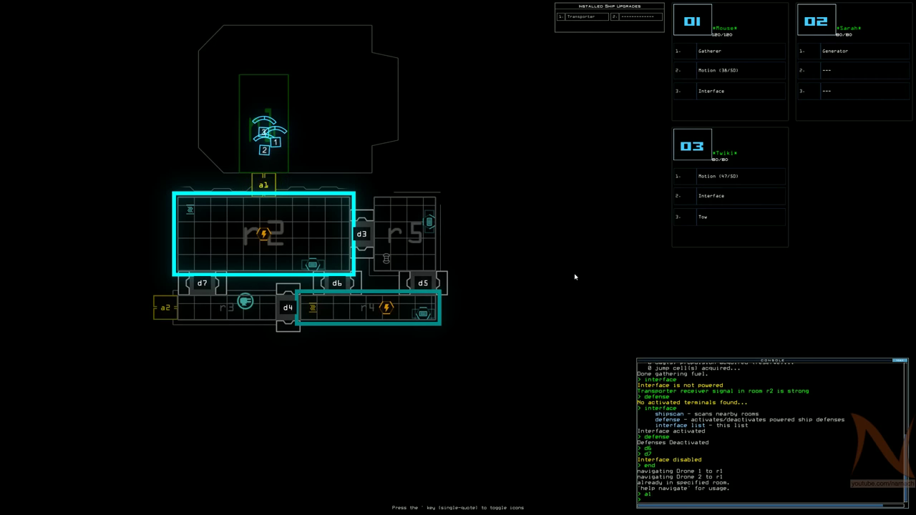
# Enter the 'exit' command to leave the derelict ship and end the mission
pyautogui.write('exit')
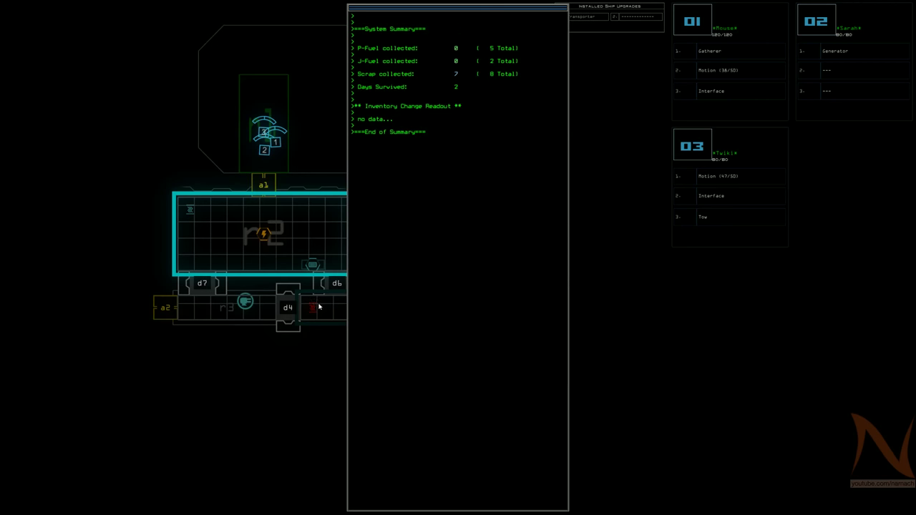
pyautogui.moveTo(714, 438)
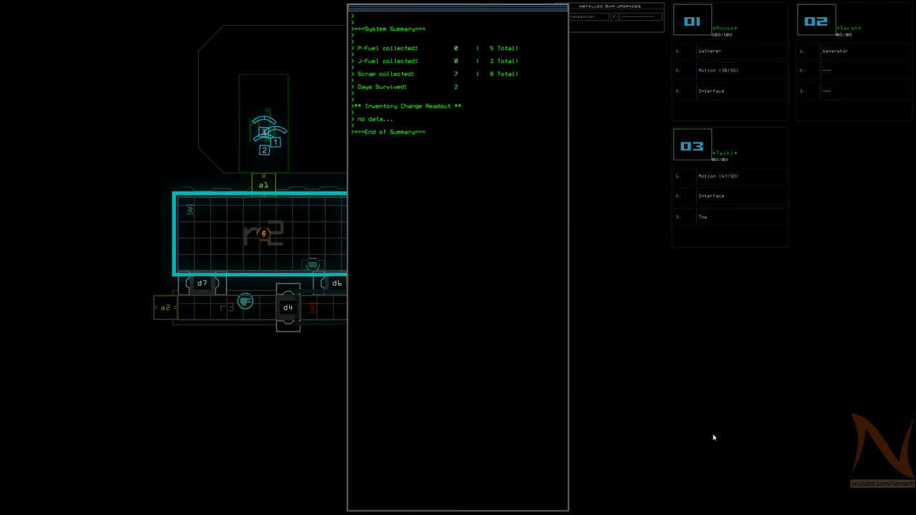
pyautogui.moveTo(600, 457)
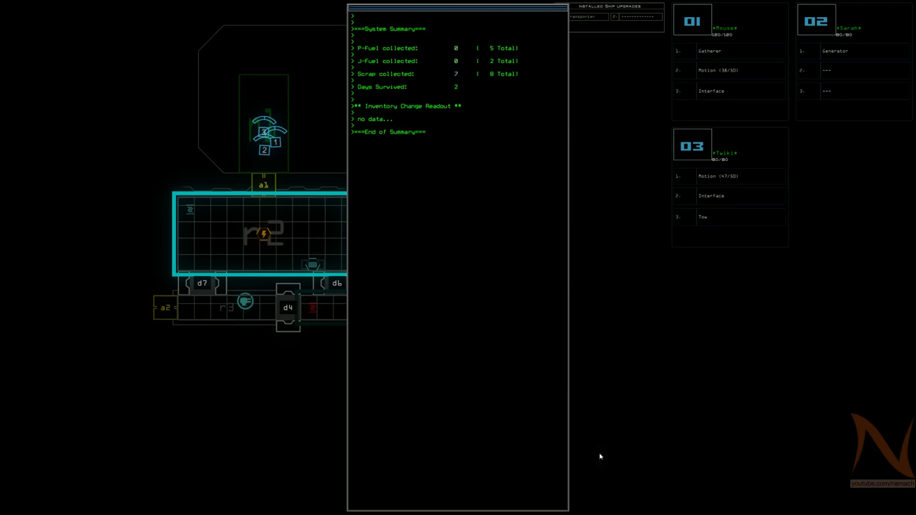
pyautogui.moveTo(577, 340)
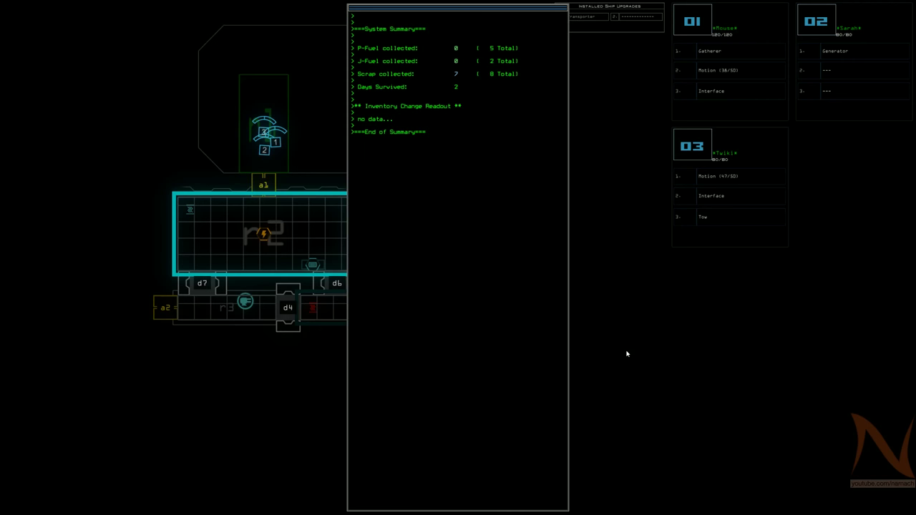
pyautogui.moveTo(633, 353)
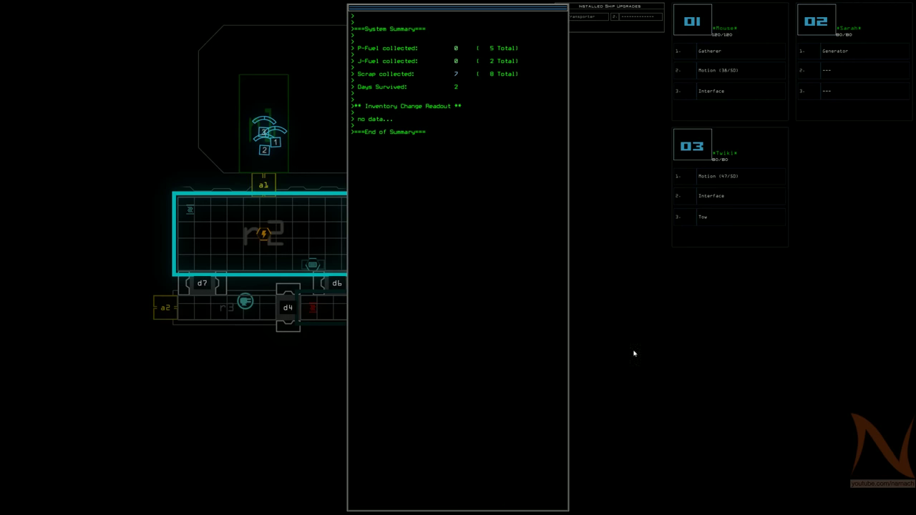
pyautogui.moveTo(660, 448)
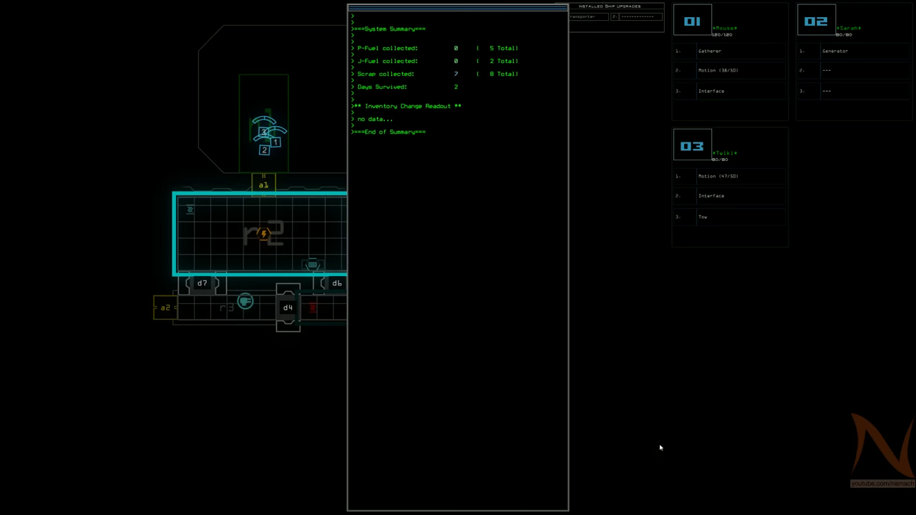
pyautogui.moveTo(604, 451)
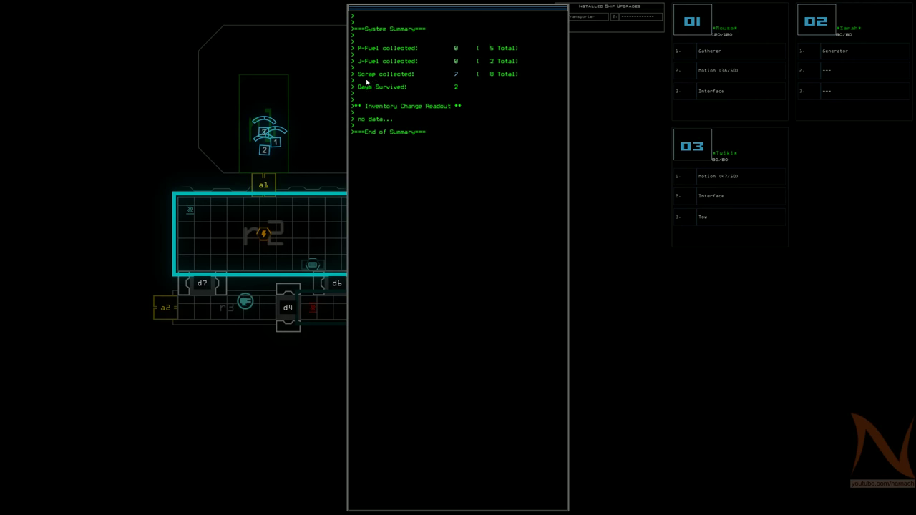
pyautogui.moveTo(453, 80)
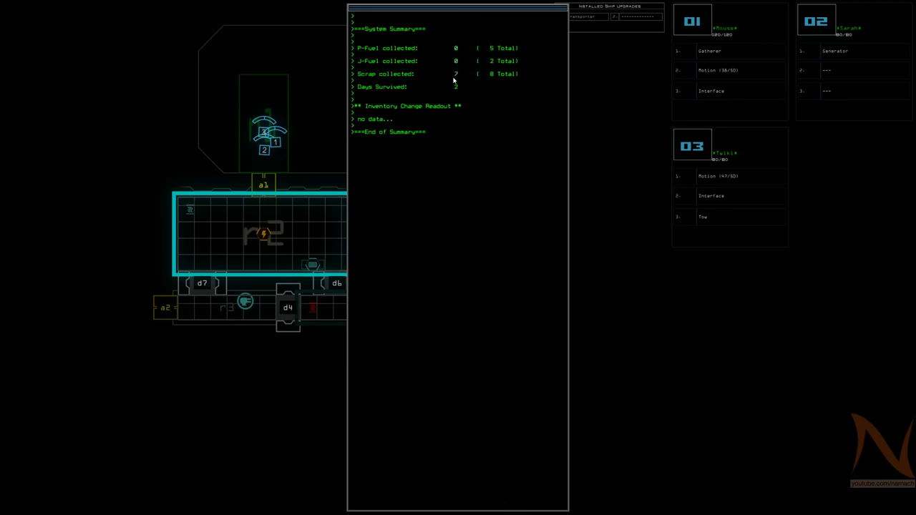
pyautogui.moveTo(486, 298)
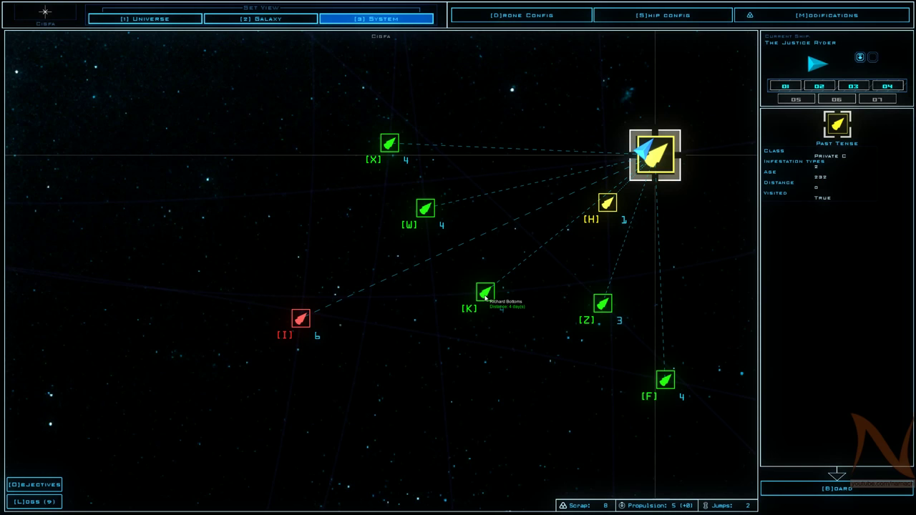
# Inspect salvage ship Feynman and derelict Past Tense, then travel to private-class ship Kanye
pyautogui.click(608, 204)
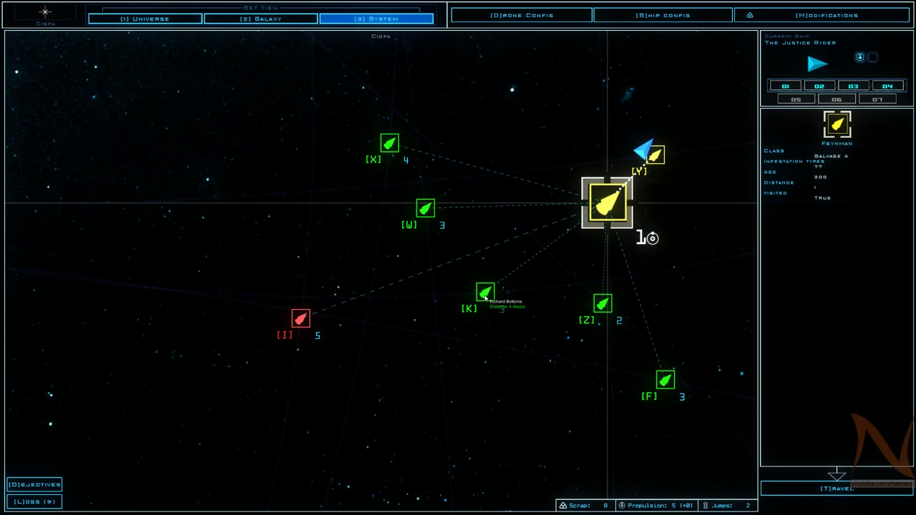
pyautogui.click(654, 154)
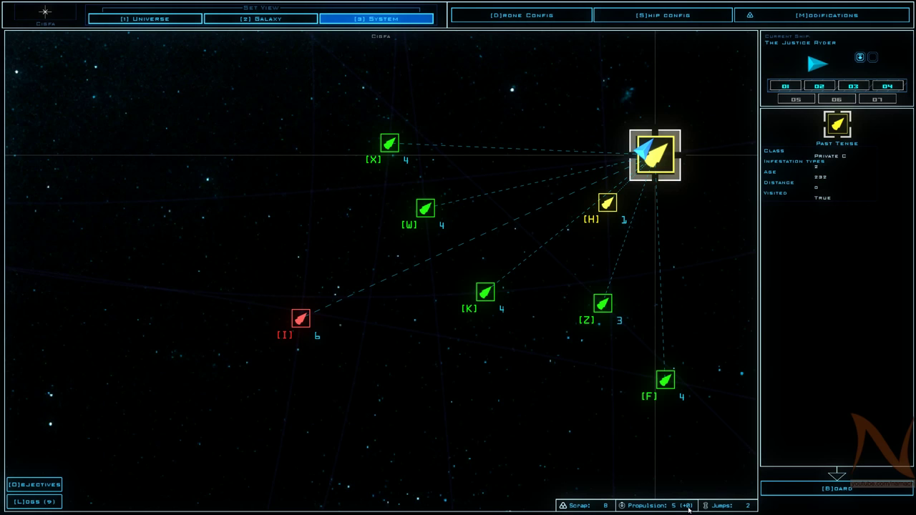
pyautogui.moveTo(716, 400)
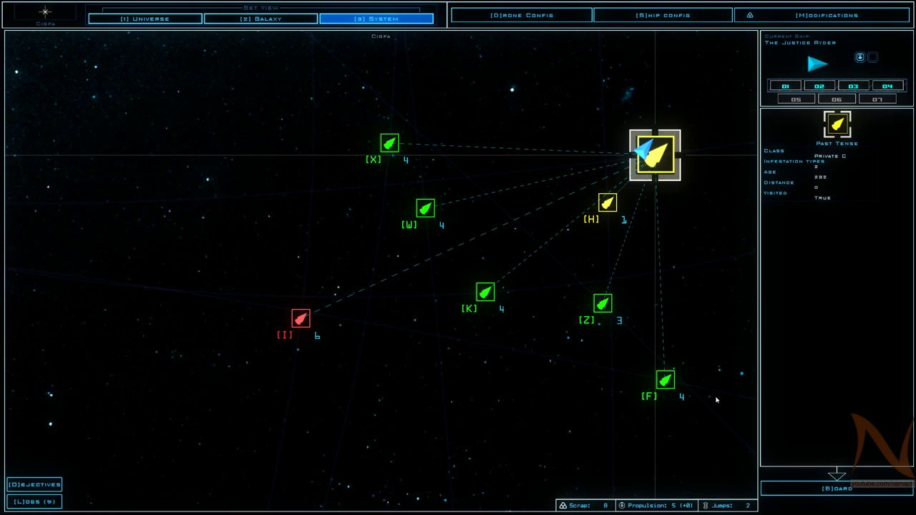
pyautogui.click(603, 304)
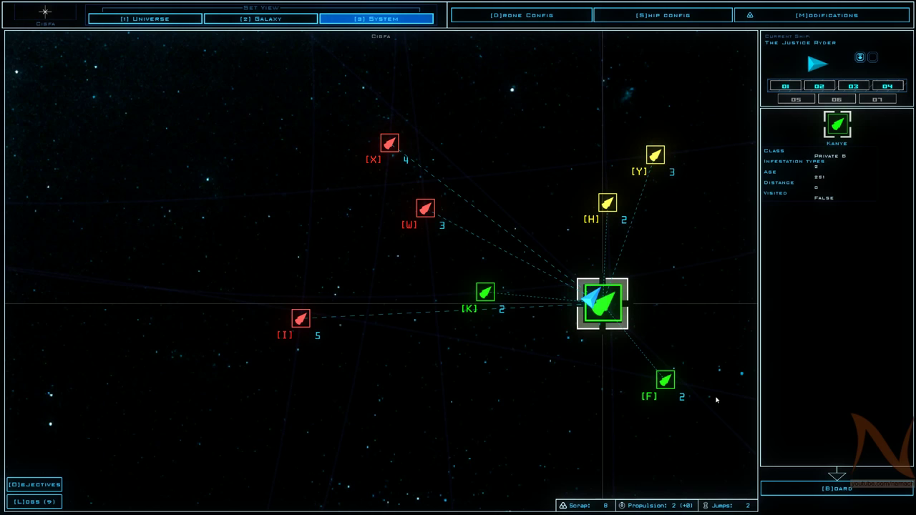
pyautogui.click(655, 156)
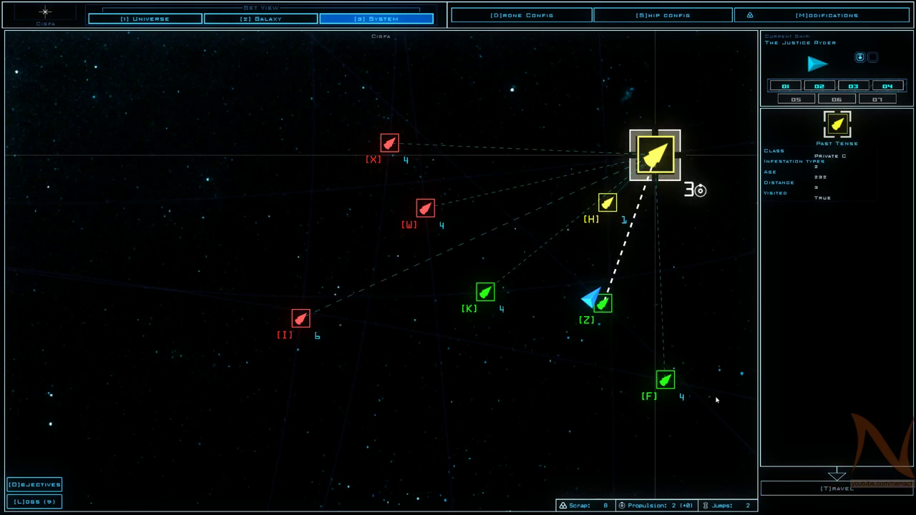
pyautogui.click(608, 204)
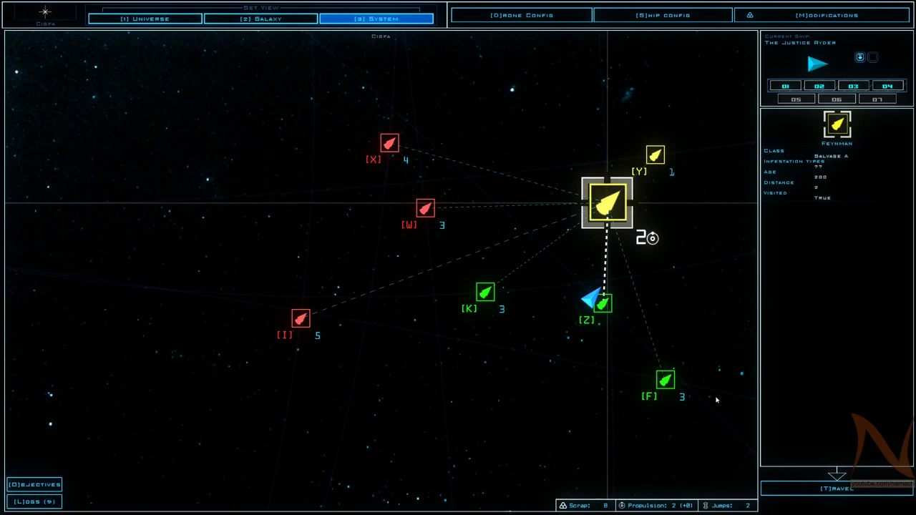
pyautogui.click(655, 156)
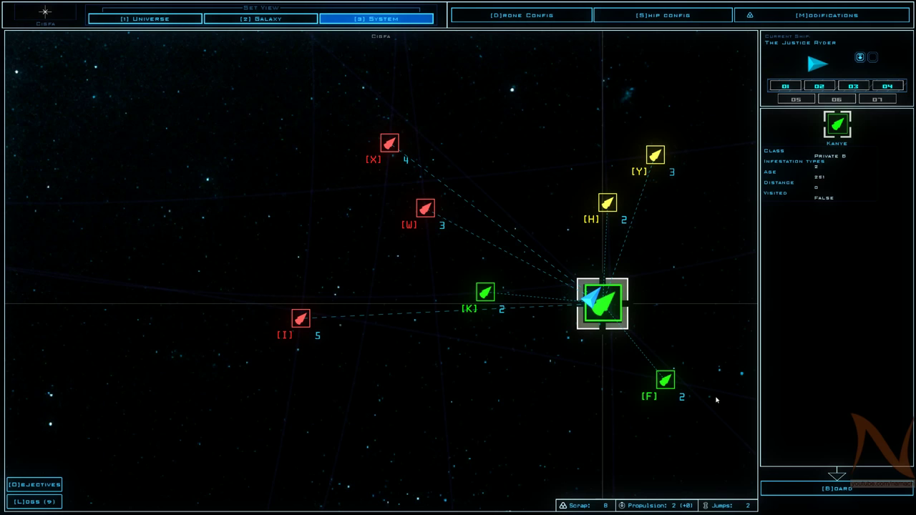
pyautogui.moveTo(753, 375)
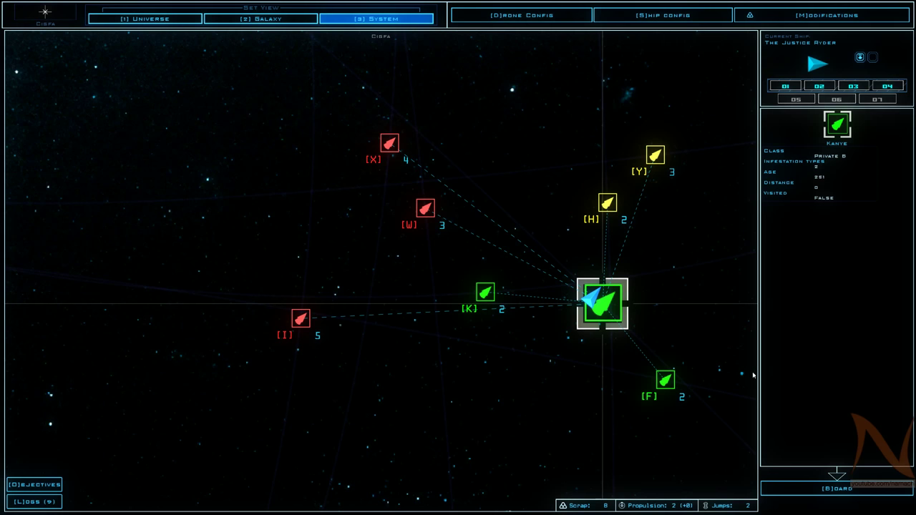
pyautogui.moveTo(648, 280)
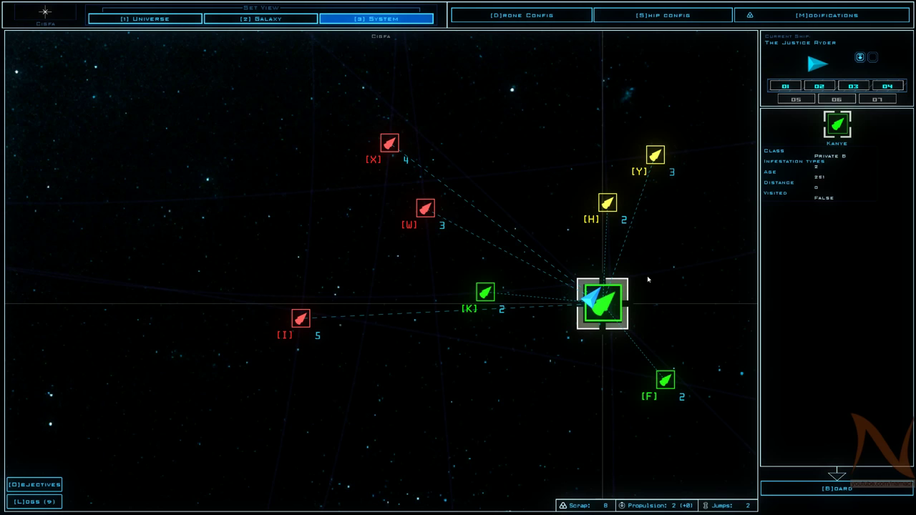
pyautogui.moveTo(662, 244)
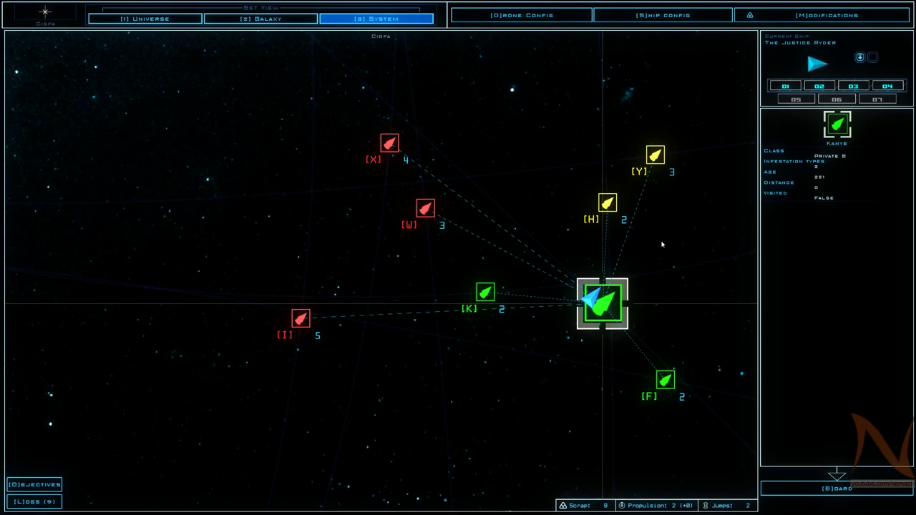
pyautogui.moveTo(704, 279)
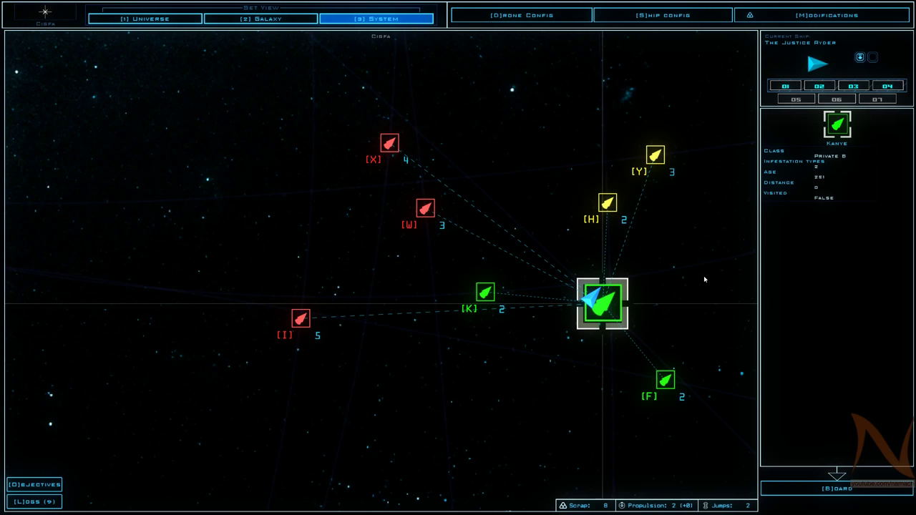
pyautogui.moveTo(686, 271)
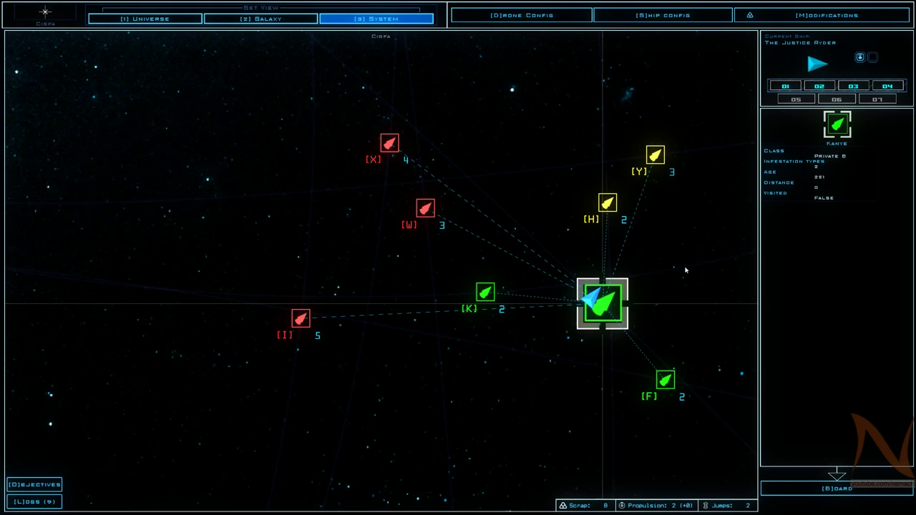
pyautogui.moveTo(680, 271)
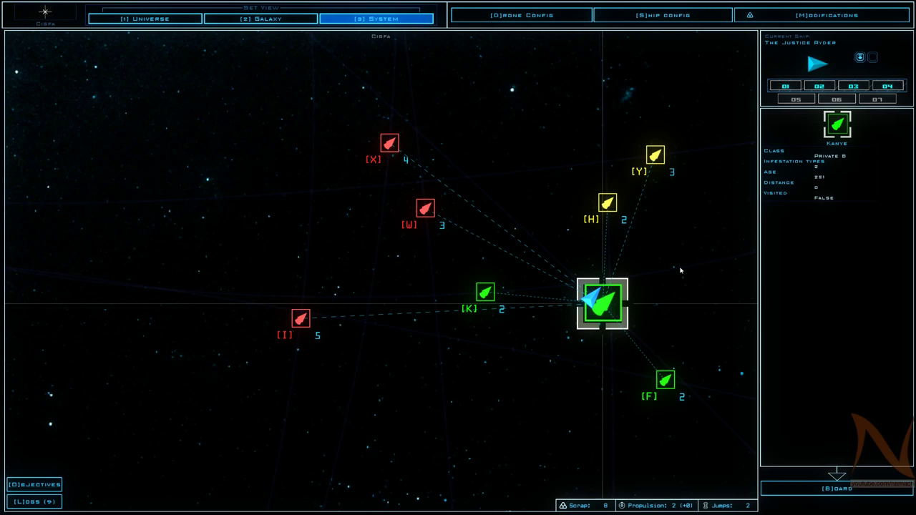